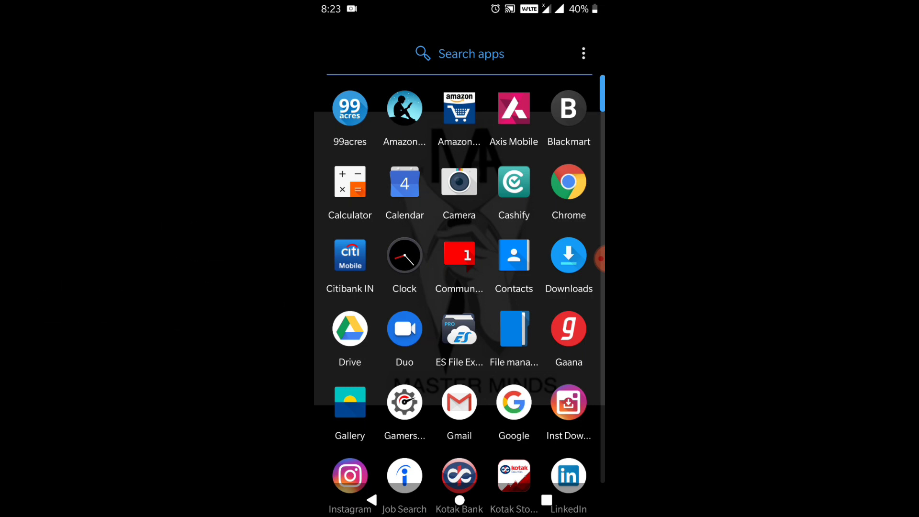
Scroll through the Download folder to the SAI split APK installer file.
scroll("down", 3)
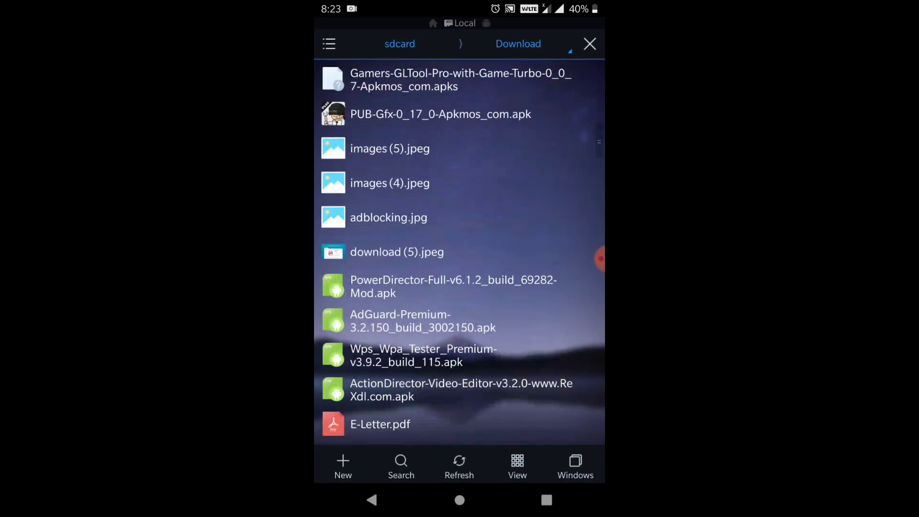
scroll("down", 3)
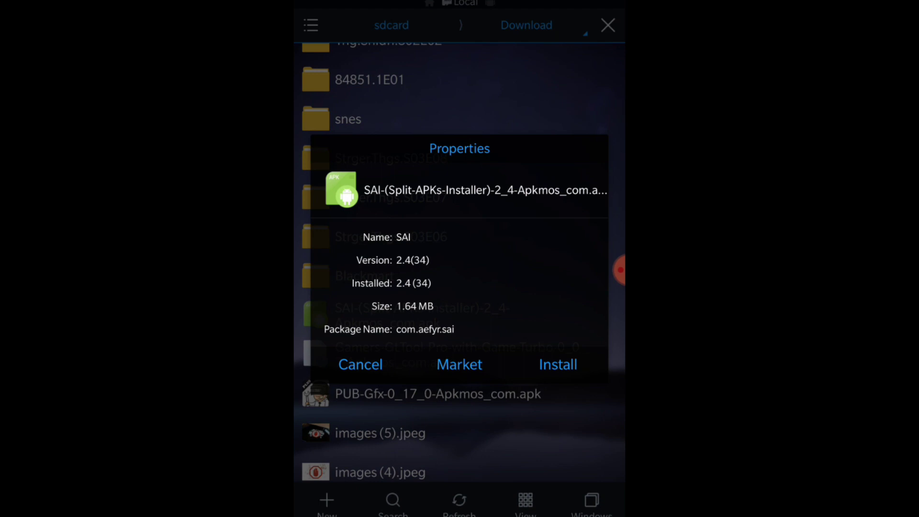
Install the SAI 2.4 update and launch Split APKs Installer.
left_click(557, 364)
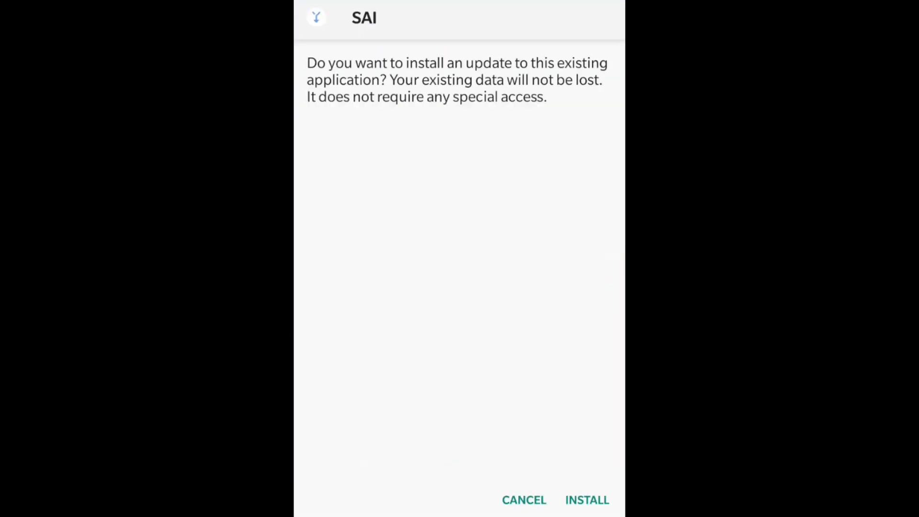
left_click(587, 500)
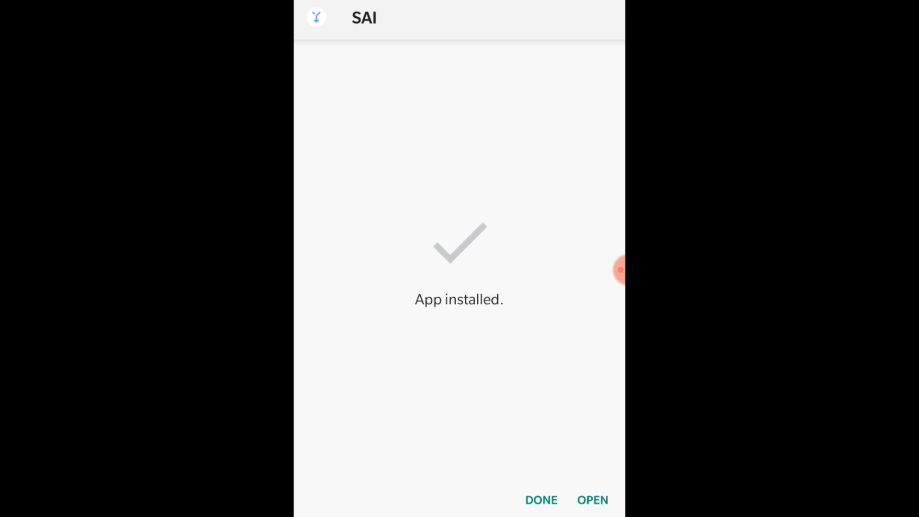
left_click(592, 499)
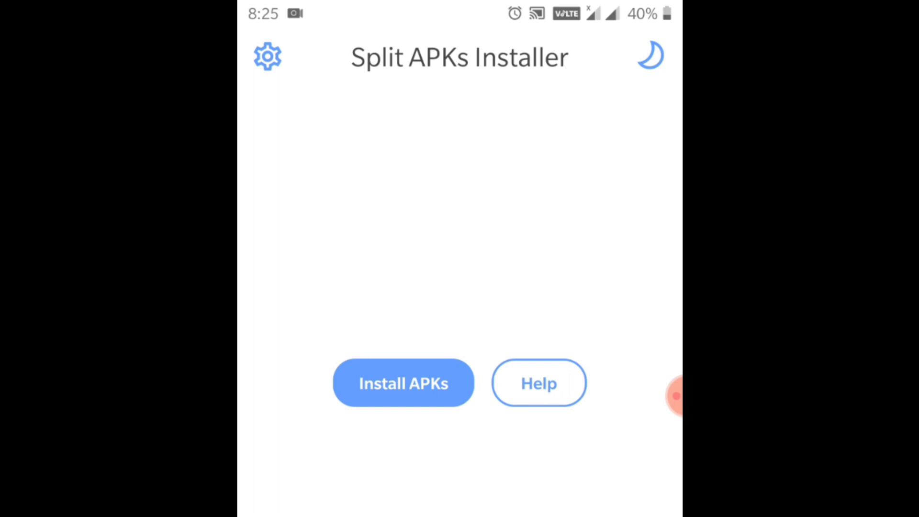
Install the Gamers GLTool Pro split package from Download and dismiss the completion message.
left_click(403, 383)
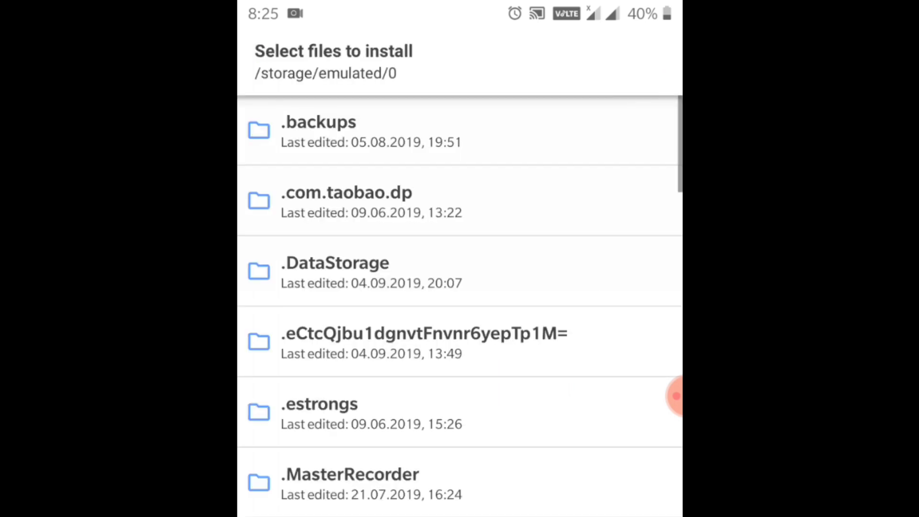
scroll("down", 3)
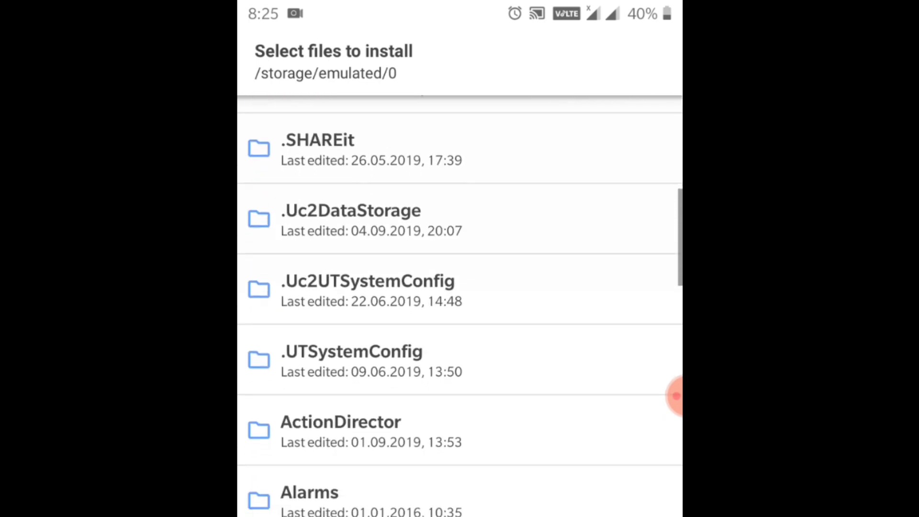
scroll("down", 3)
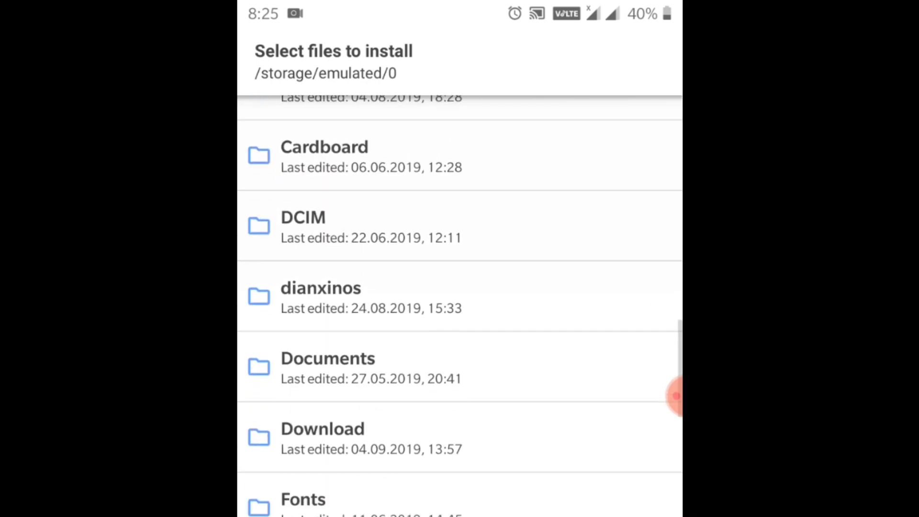
left_click(322, 436)
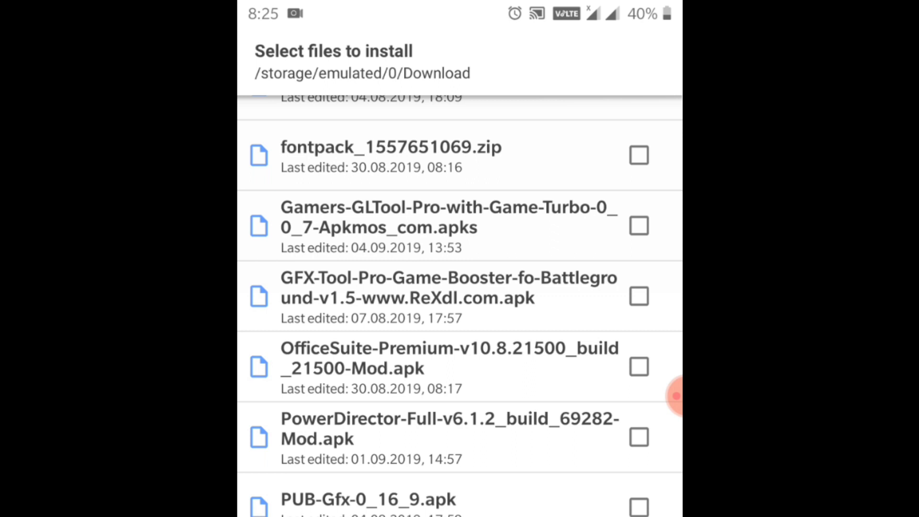
left_click(639, 226)
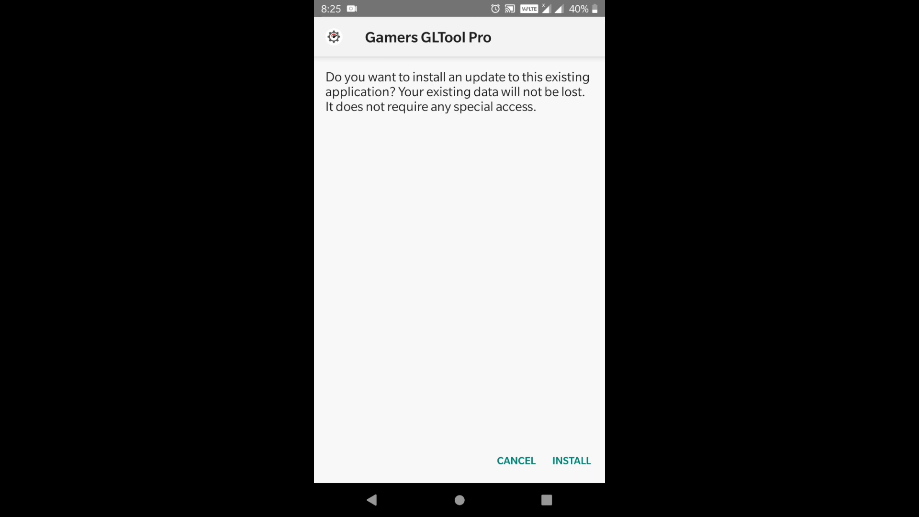
left_click(571, 461)
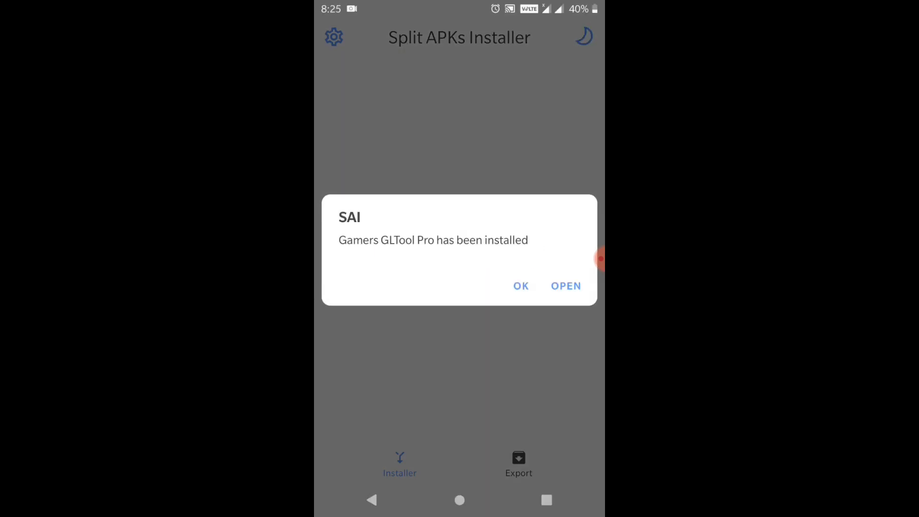
left_click(520, 286)
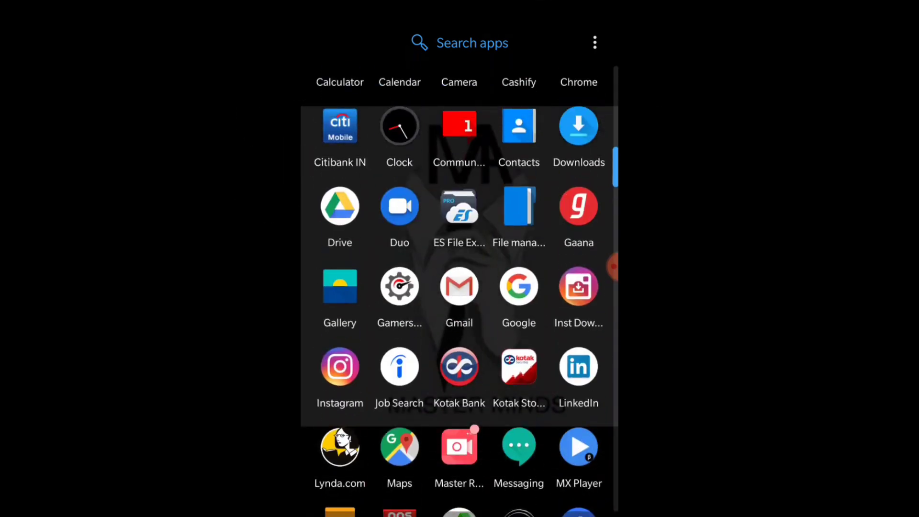
Launch Gamers GLTool Pro, browse its menu and Apps list, then return Home.
left_click(399, 287)
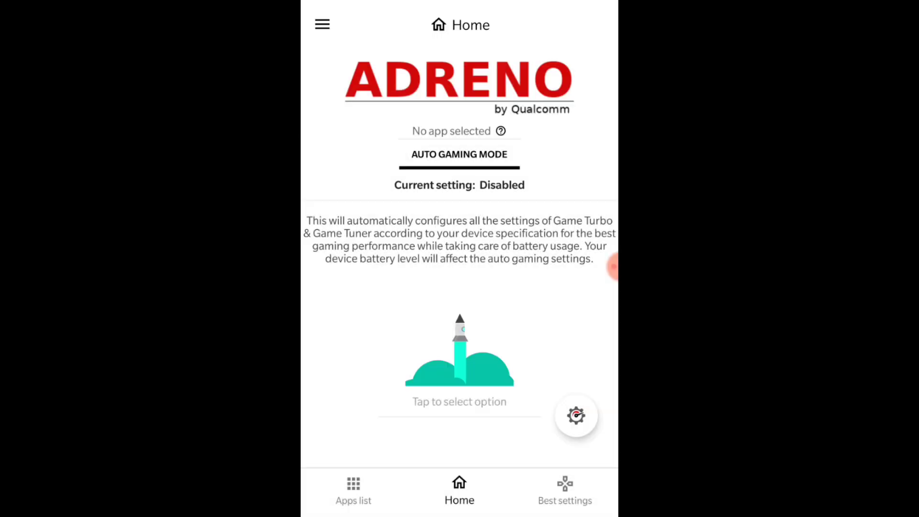
left_click(322, 24)
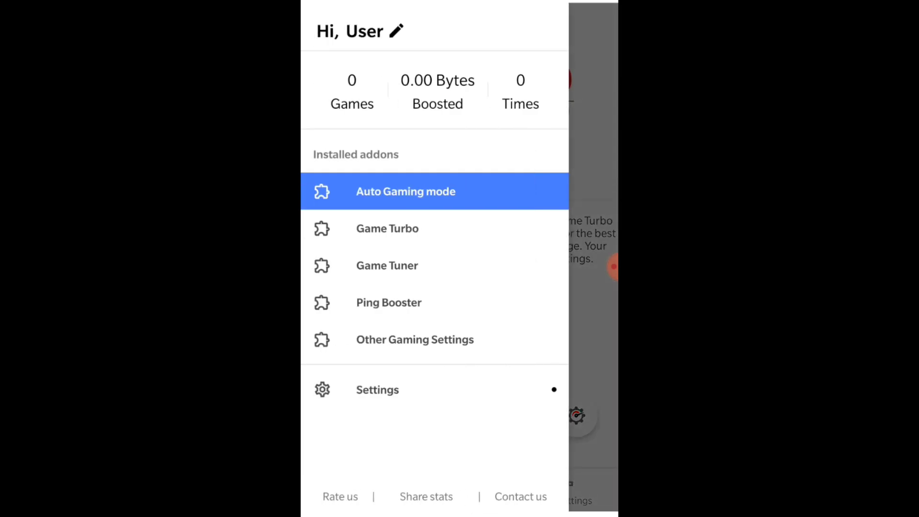
left_click(377, 389)
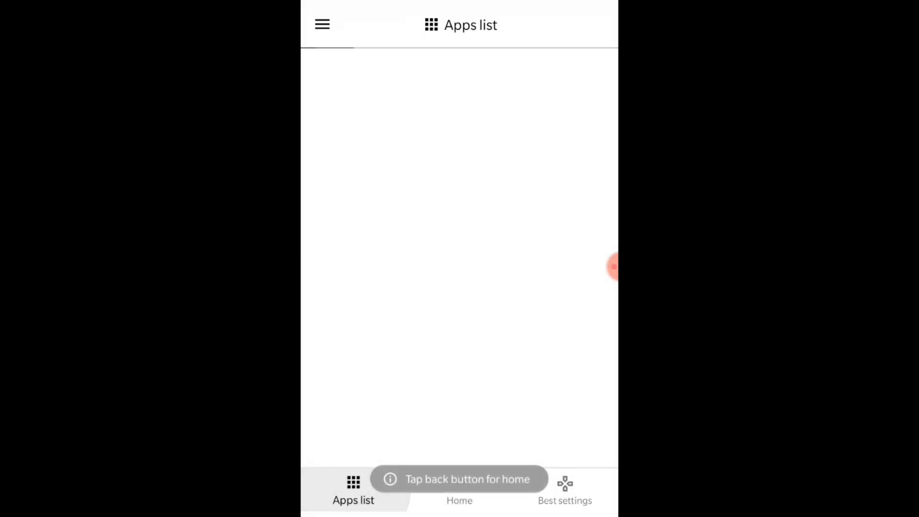
left_click(459, 489)
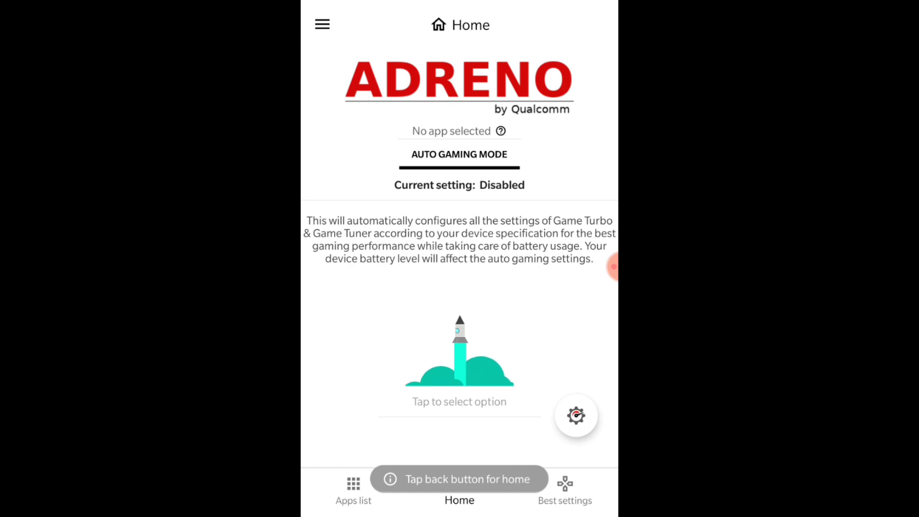